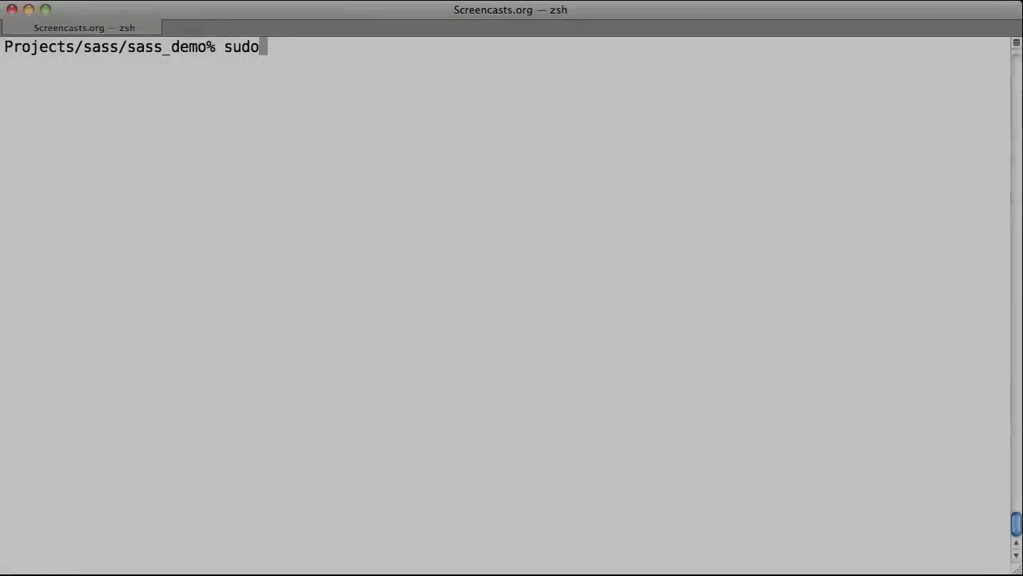
Step: Run 'sudo gem install haml' to install the haml gem providing Sass
text(gem install haml)
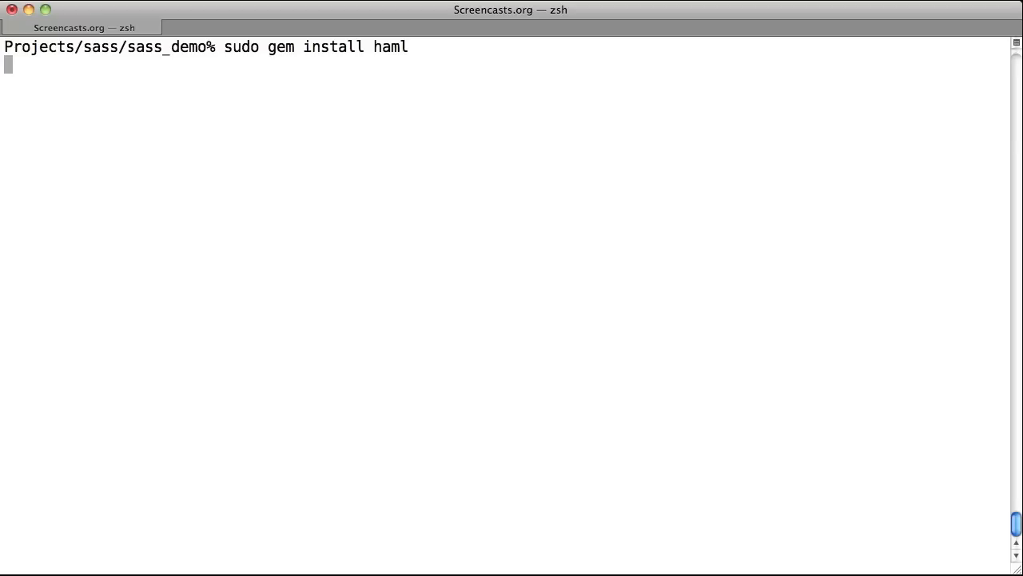
key(Return)
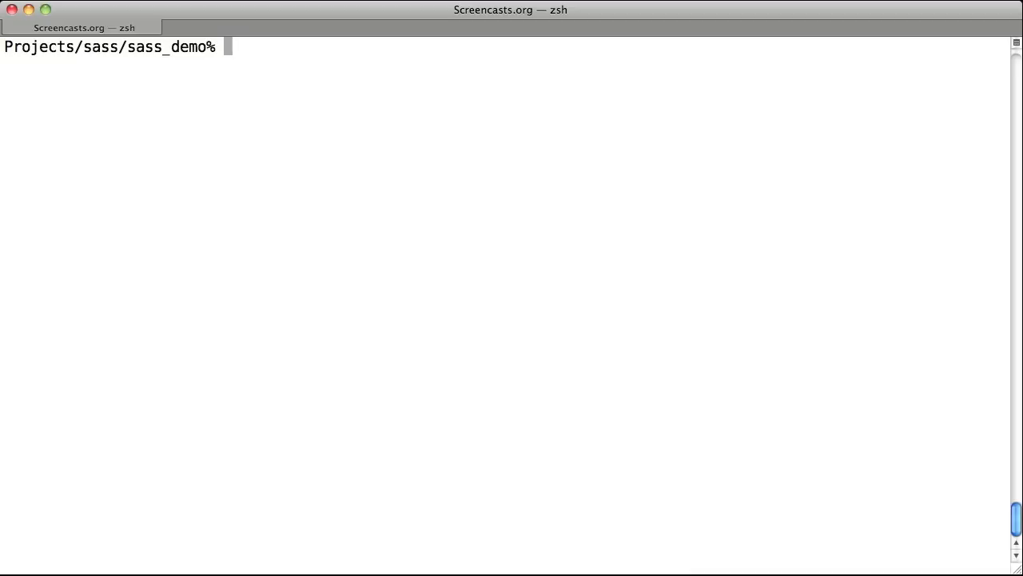
Step: Run 'sass --watch sass:css' to compile the sass folder into css
text(sass)
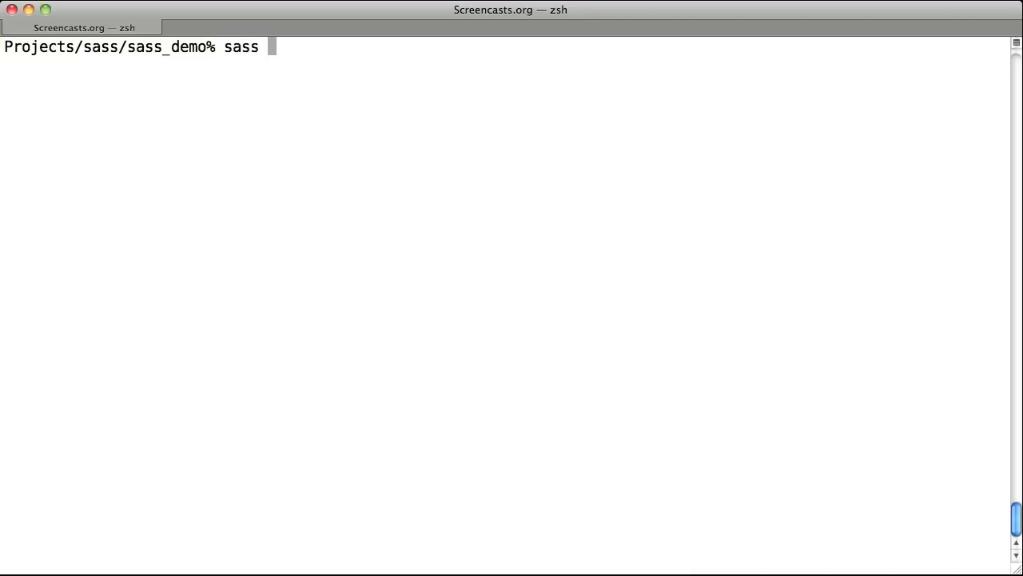
text(--watch)
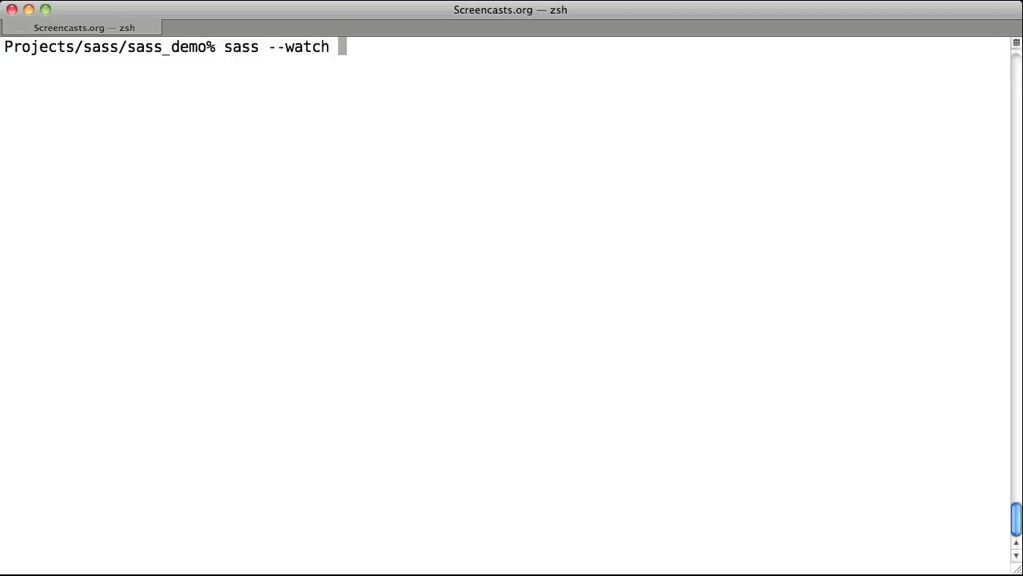
text(sass:css)
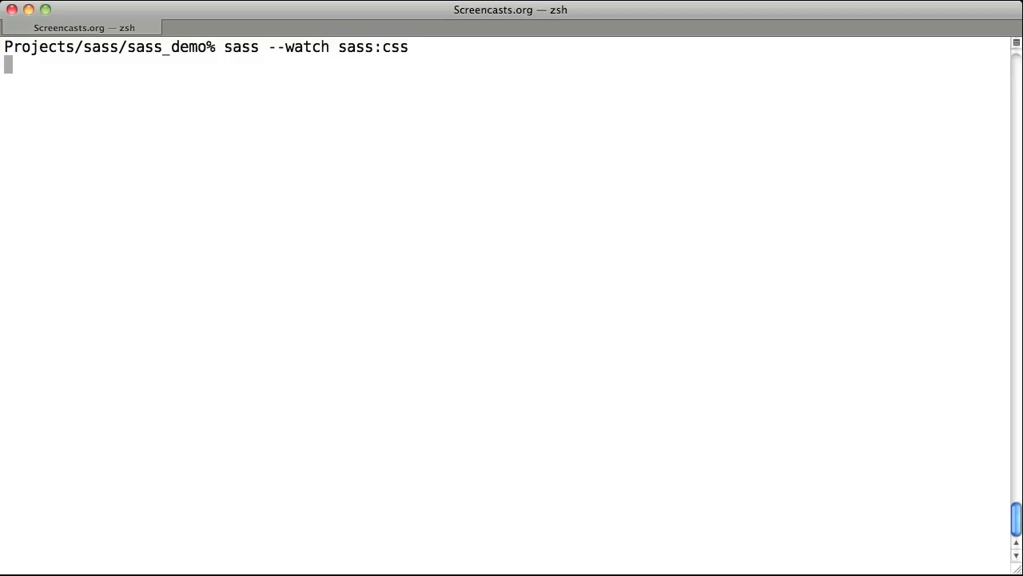
key(Return)
text(sass --watch)
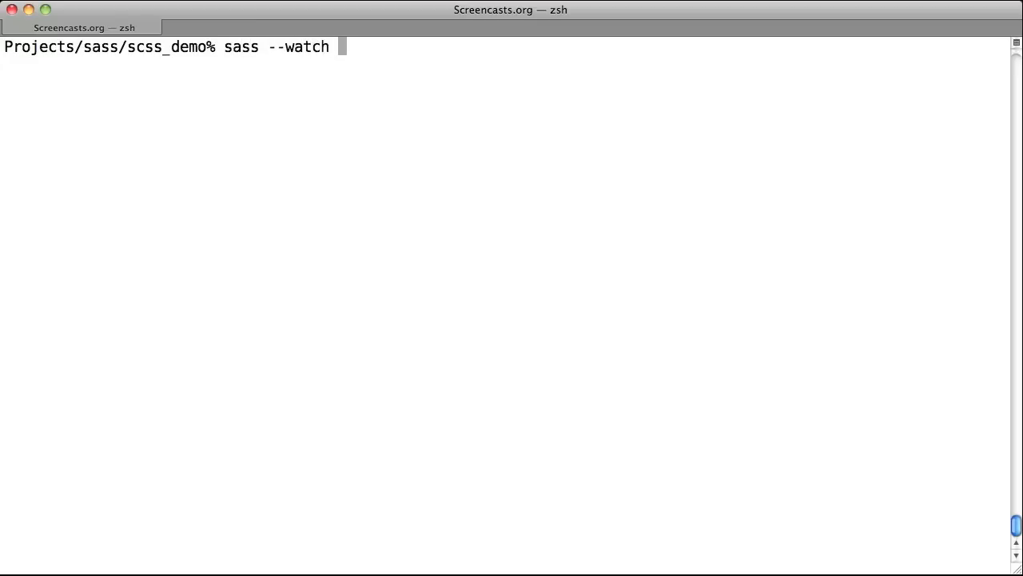
Step: Finish the watch command as 'sass --watch scss:css' for the scss folder
text(scss)
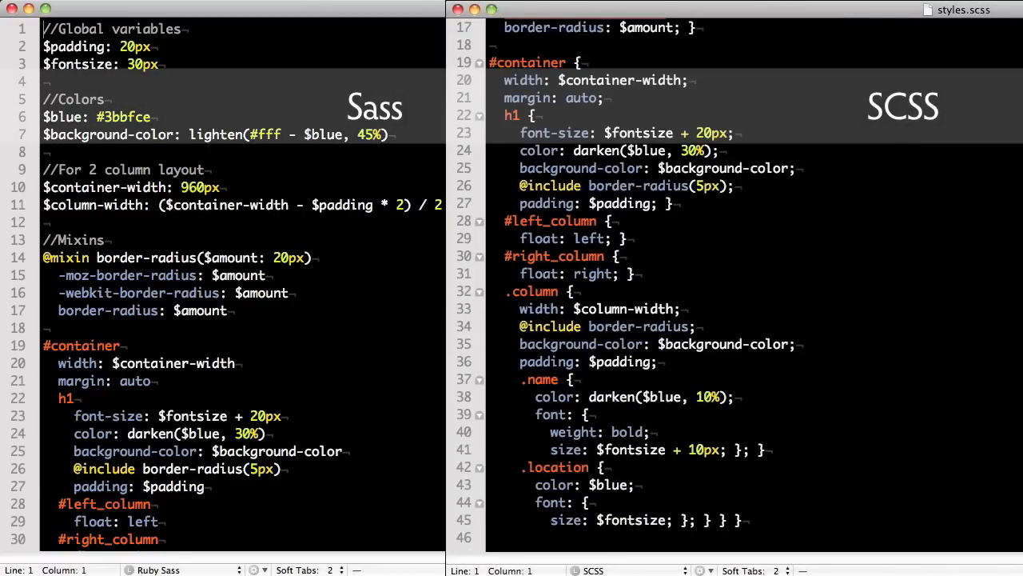
scroll(down, 3)
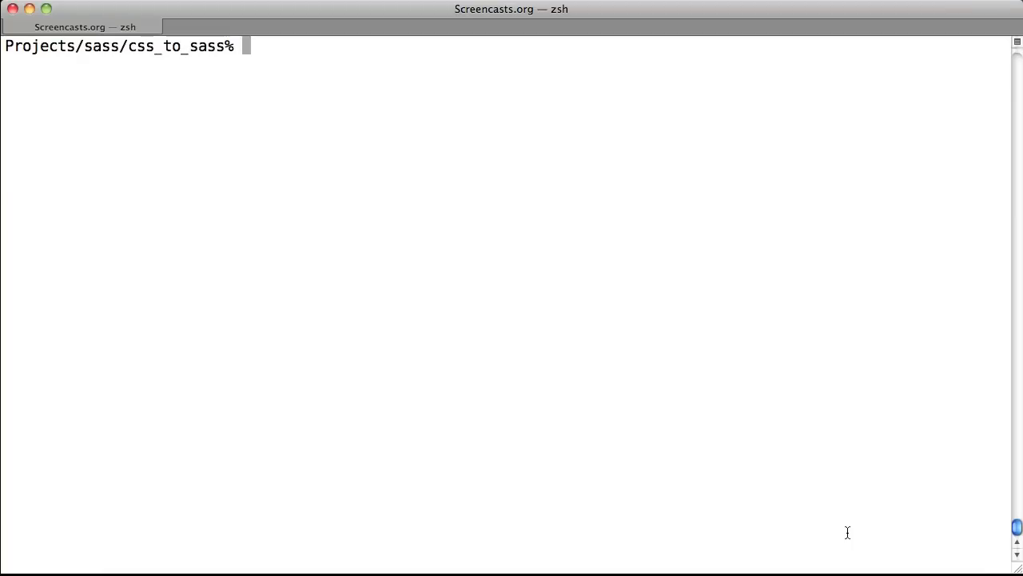
Step: Type 'sass-convert --from css --to sass' to convert style.css into style.sass
text(sass)
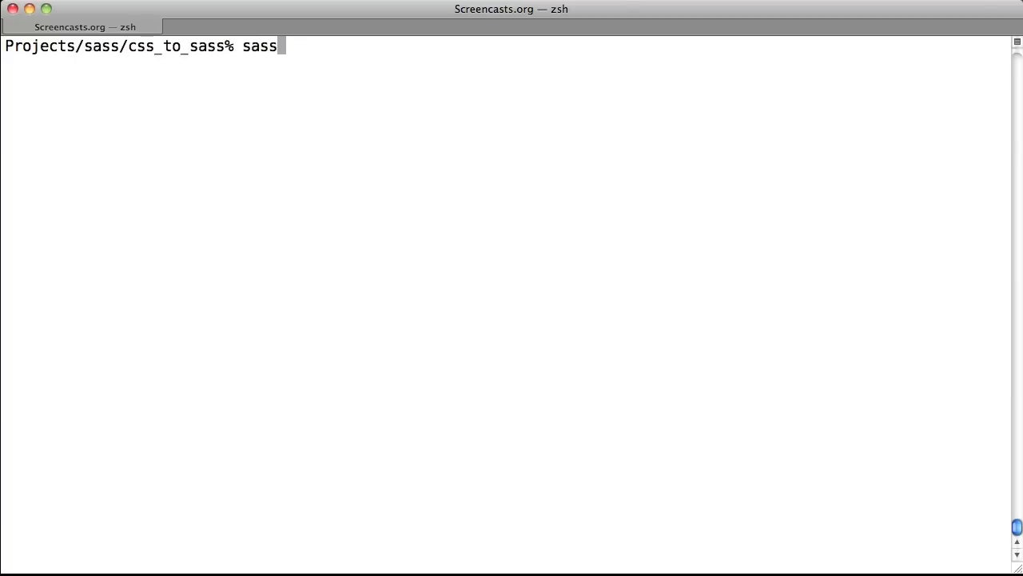
text(-convert)
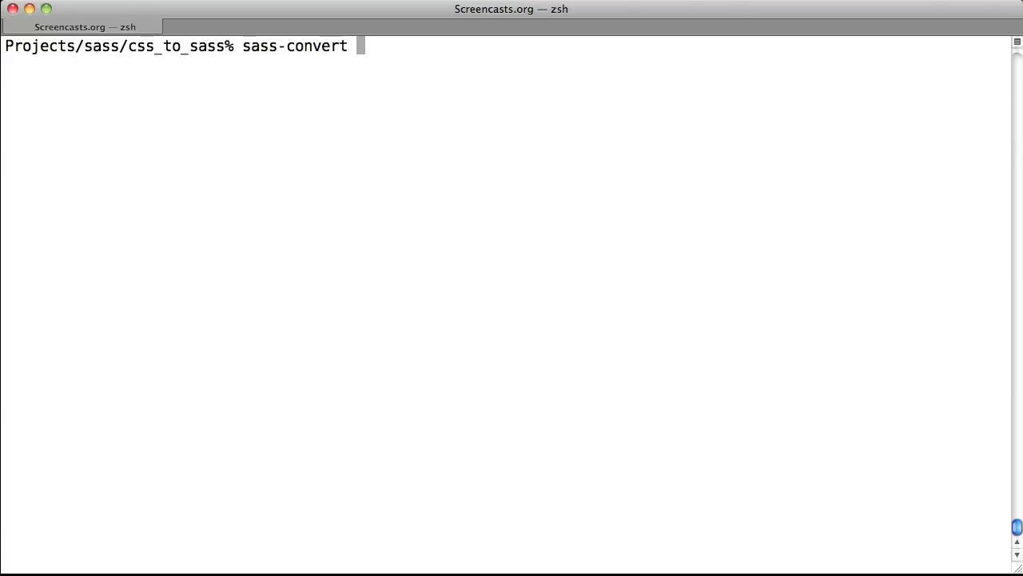
text(--from)
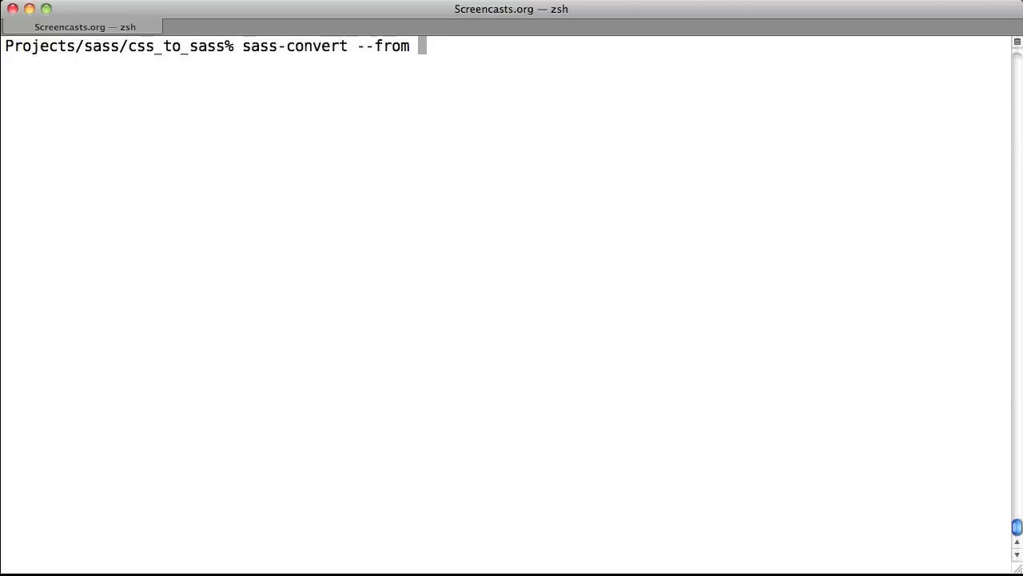
text(css --)
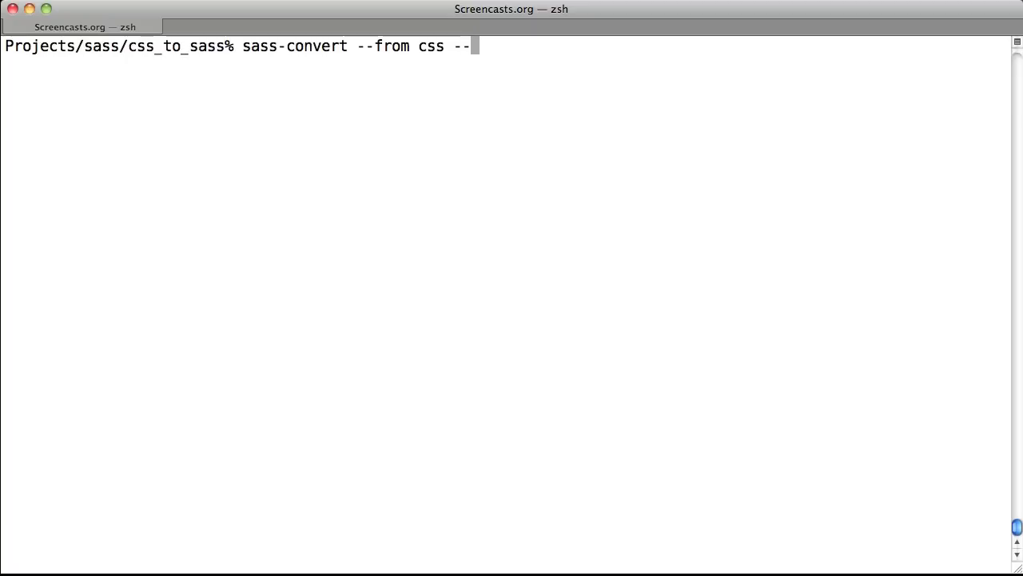
text(to sass -R .)
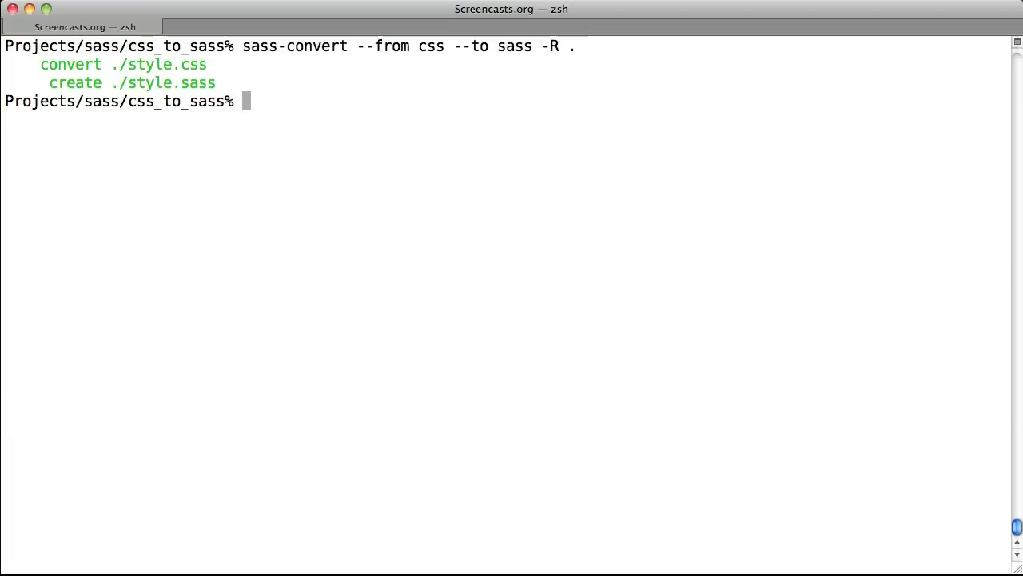
mouse_move(658, 485)
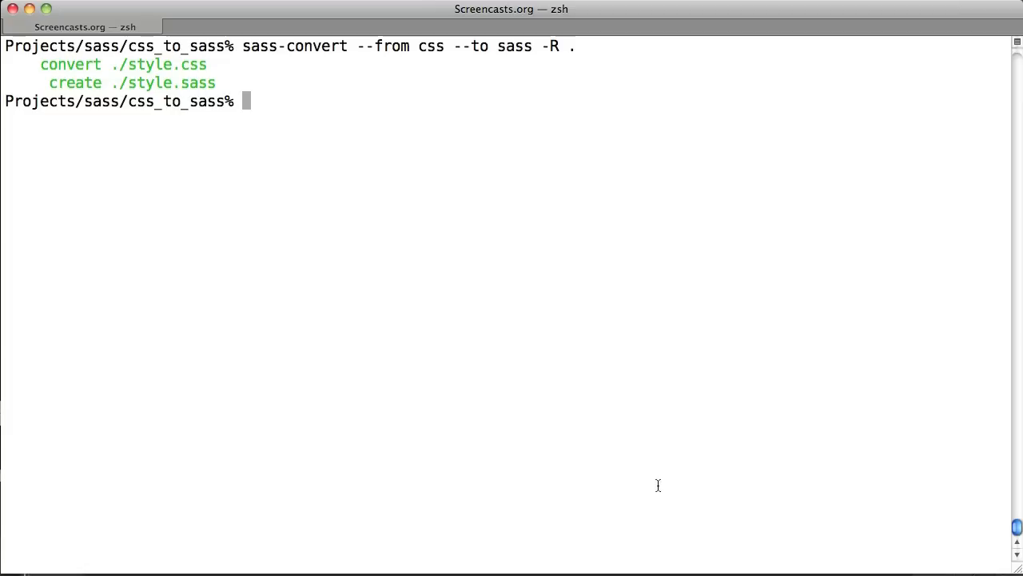